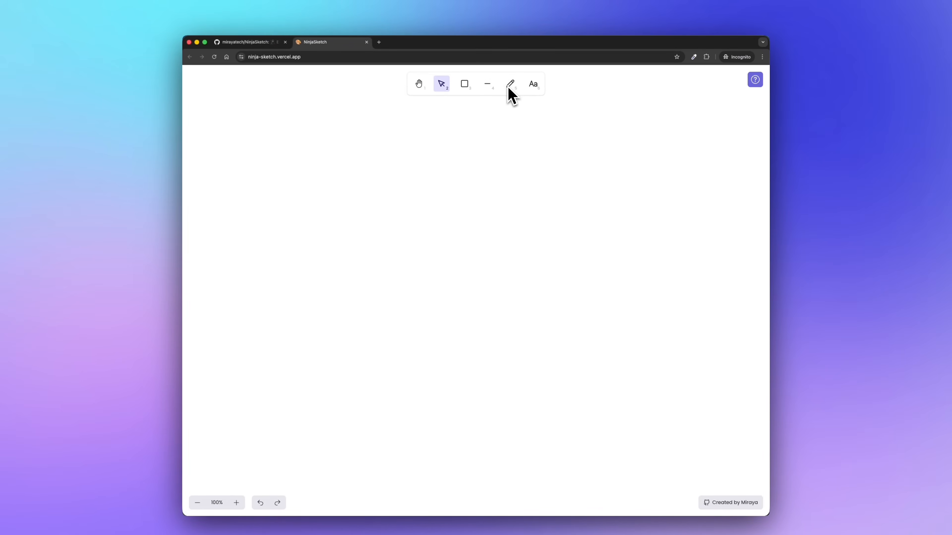
Sketch a long wavy freehand line and a rectangle, then return to the NinjaSketch repository
drag(249, 132, 559, 351)
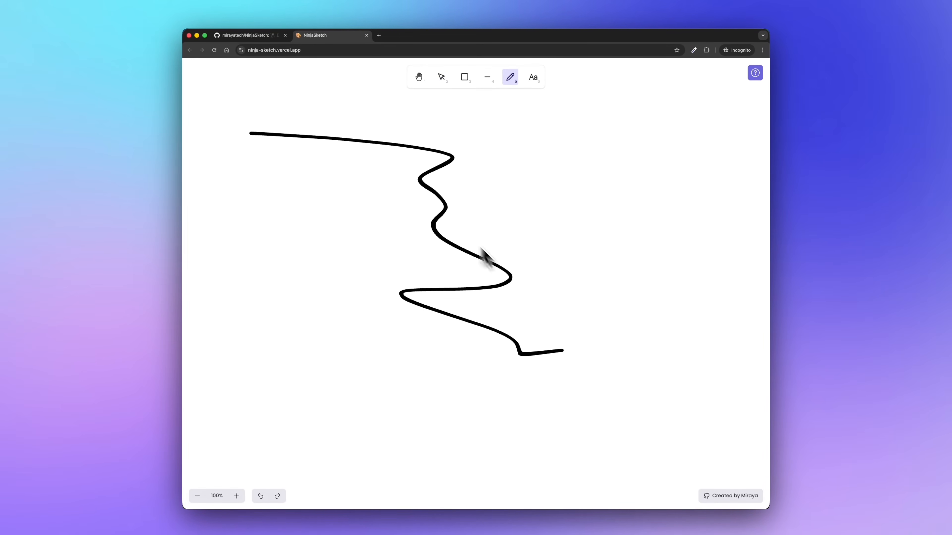
click(419, 78)
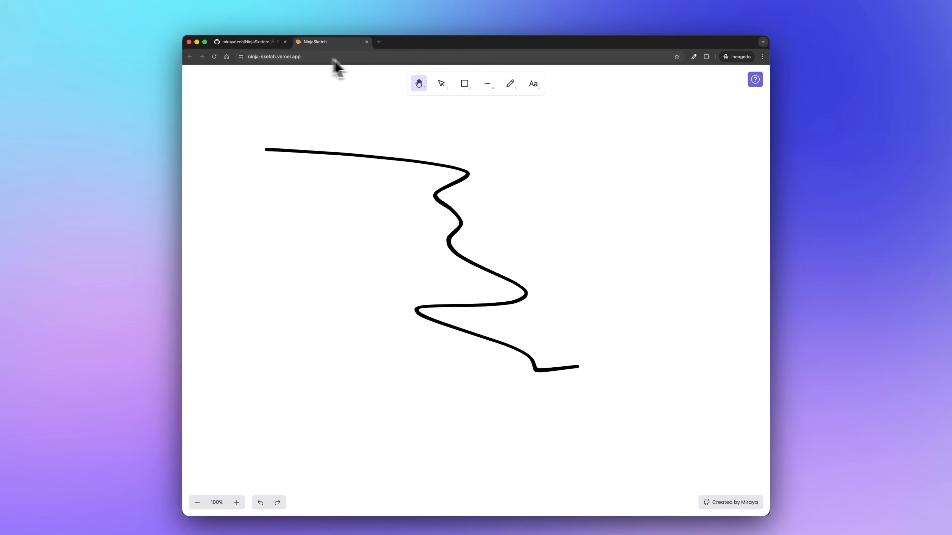
drag(253, 184, 375, 281)
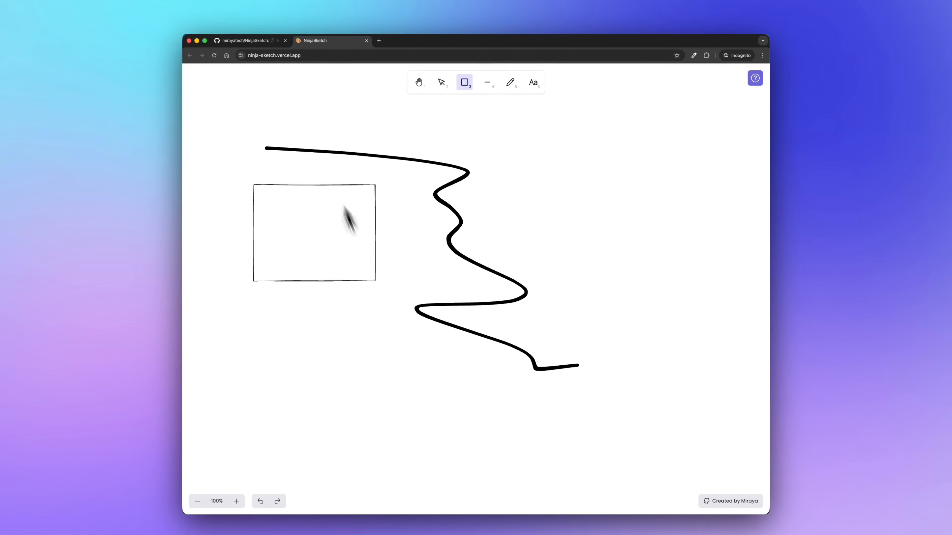
click(249, 41)
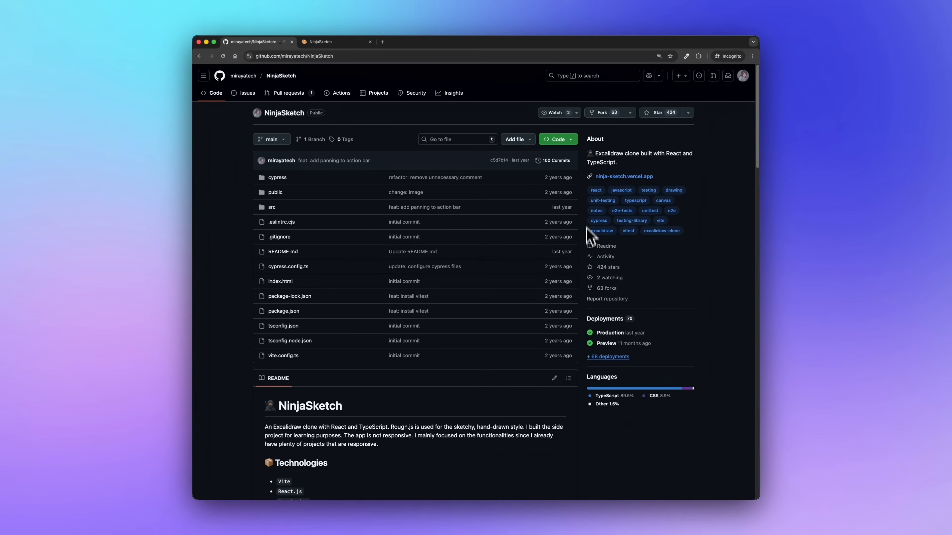
mouse_move(709, 255)
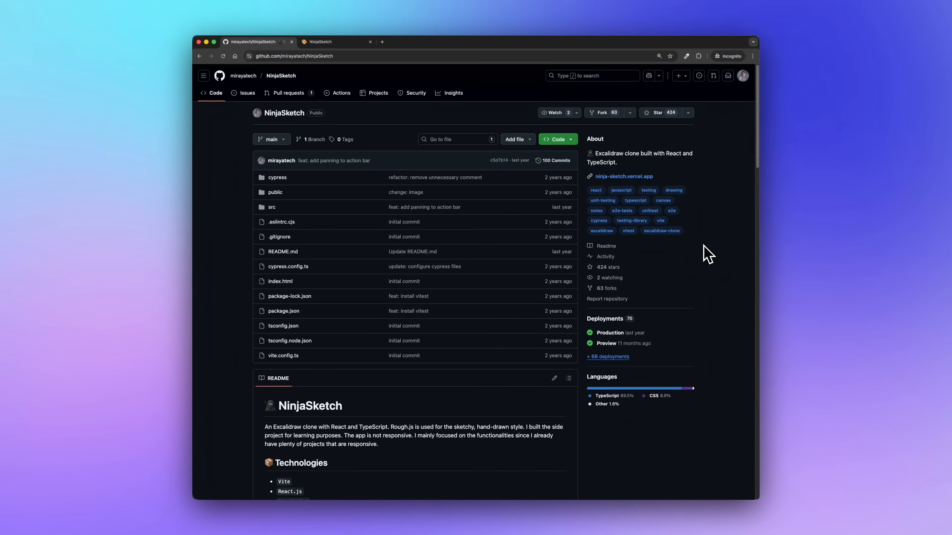
Read the NinjaSketch README down to its demo video, then go to the mirayatech profile
scroll(down, 3)
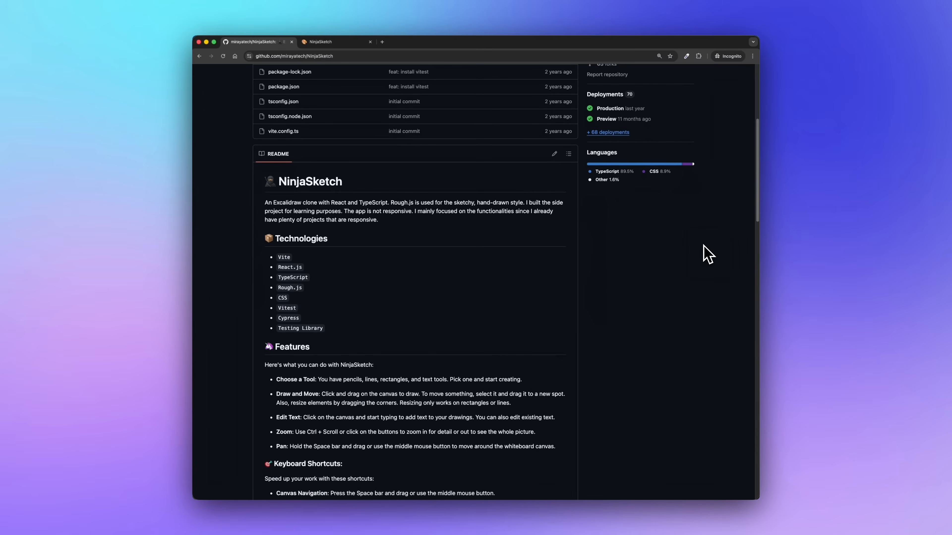
scroll(down, 3)
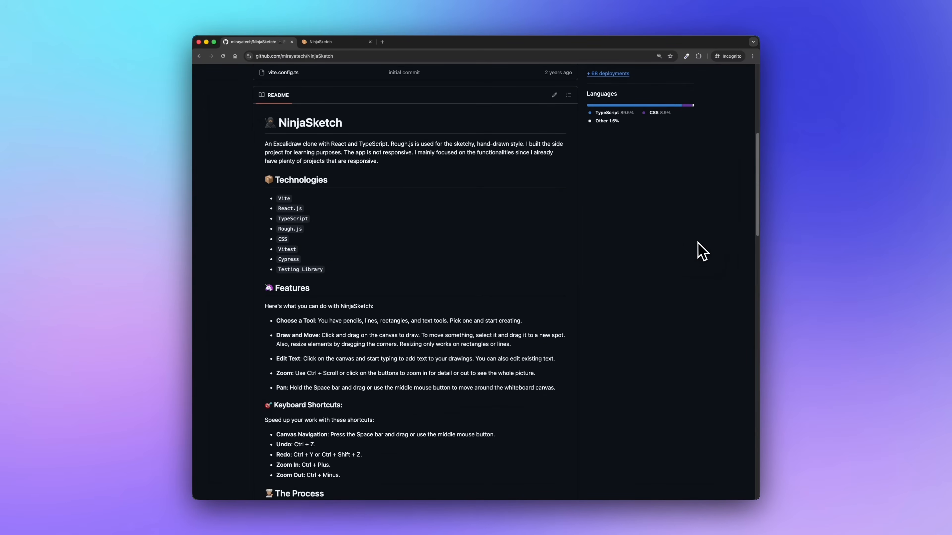
mouse_move(222, 259)
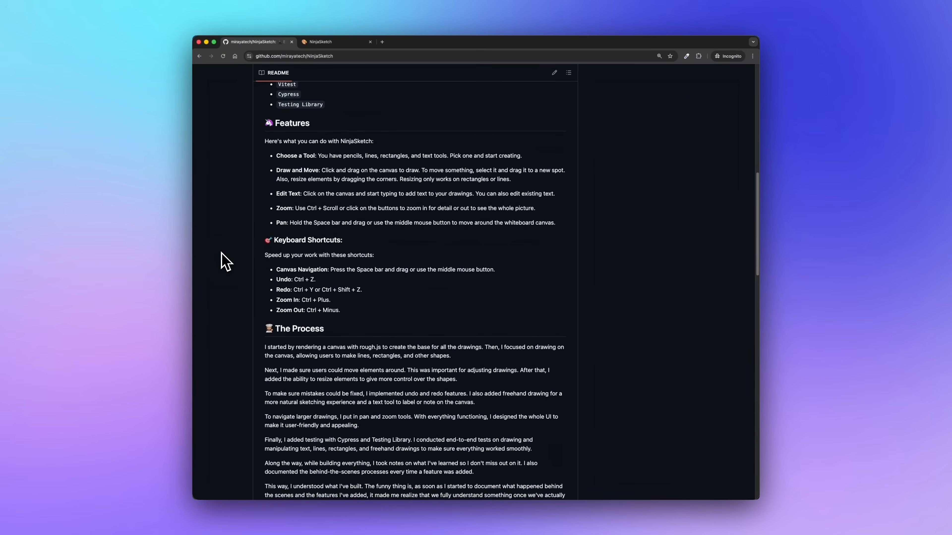
scroll(down, 3)
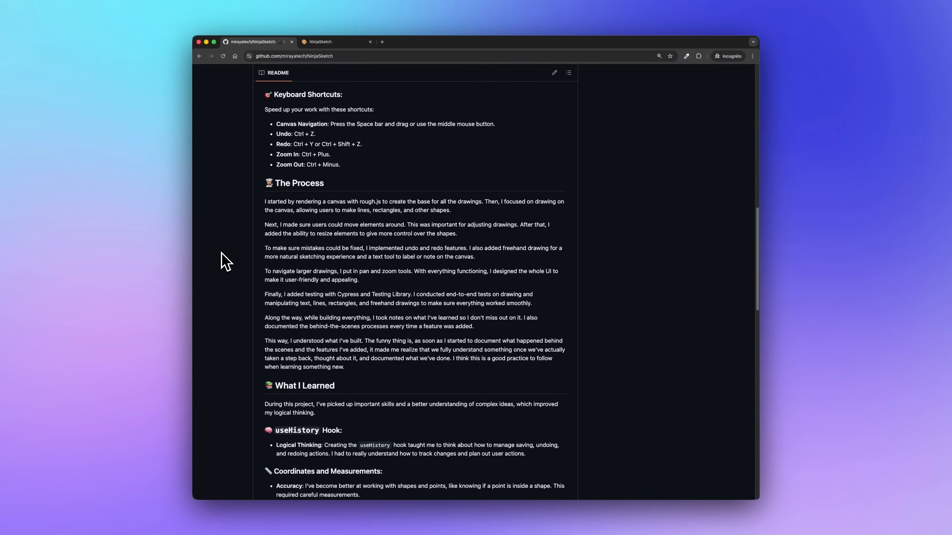
scroll(down, 3)
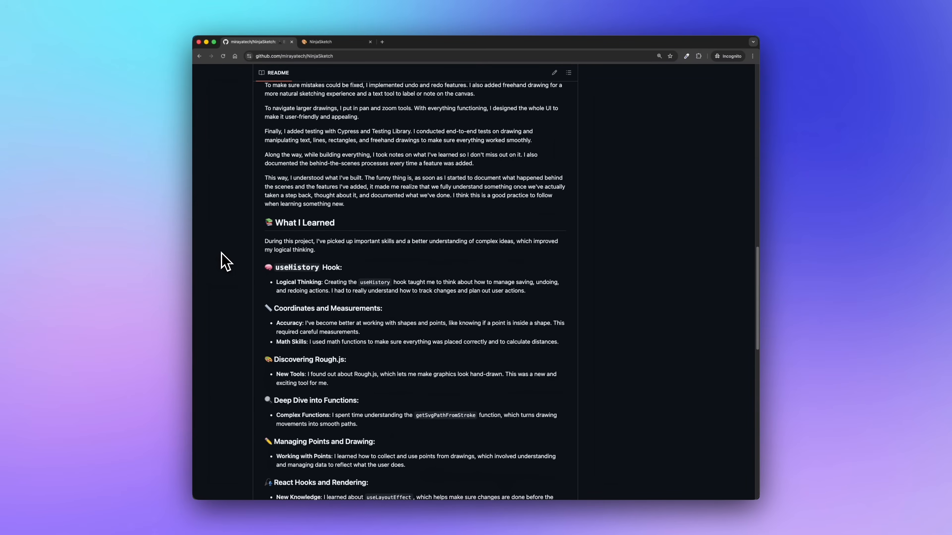
scroll(down, 3)
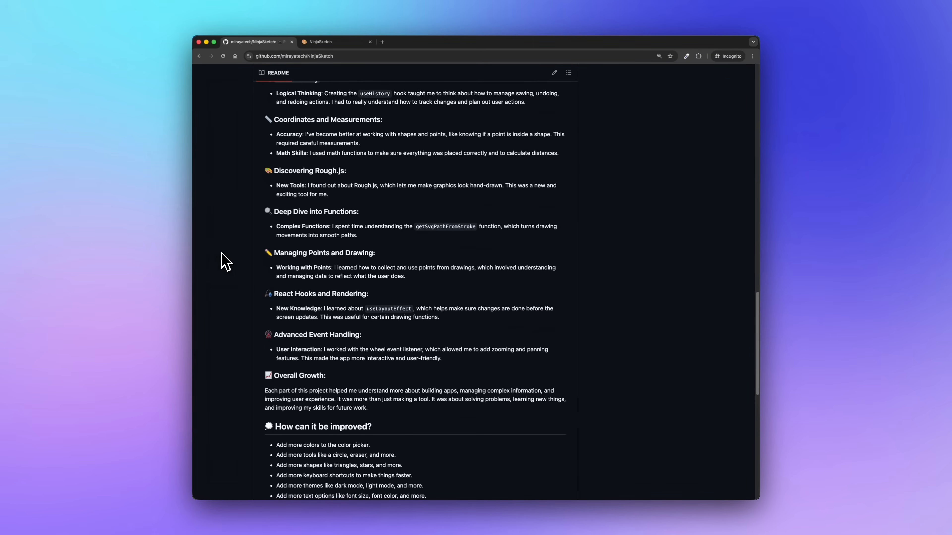
scroll(down, 3)
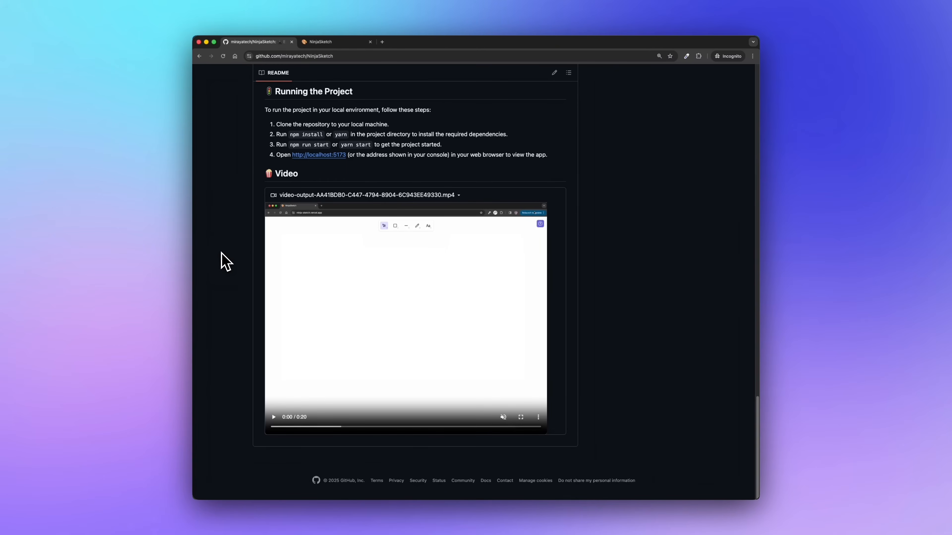
click(273, 416)
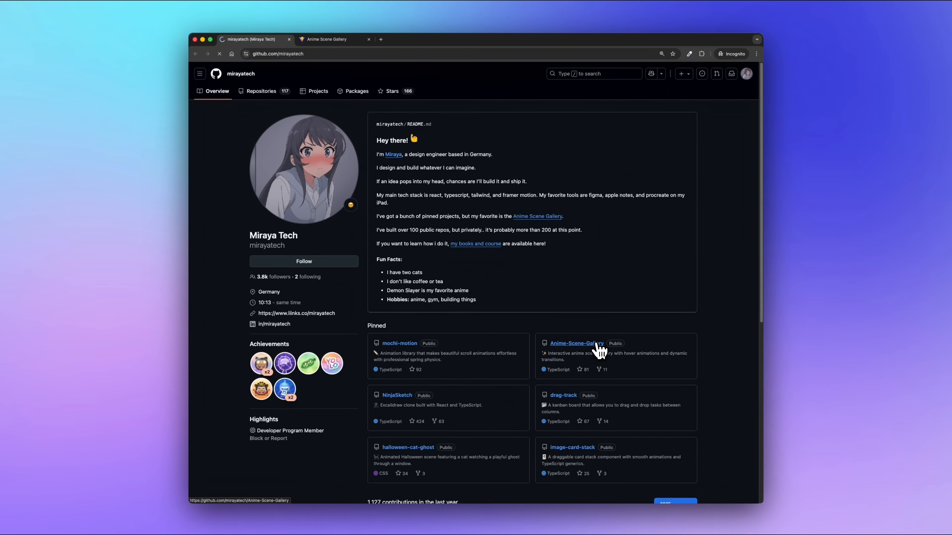
Visit the Anime-Scene-Gallery pinned project's live site, then return to its repository README
click(332, 38)
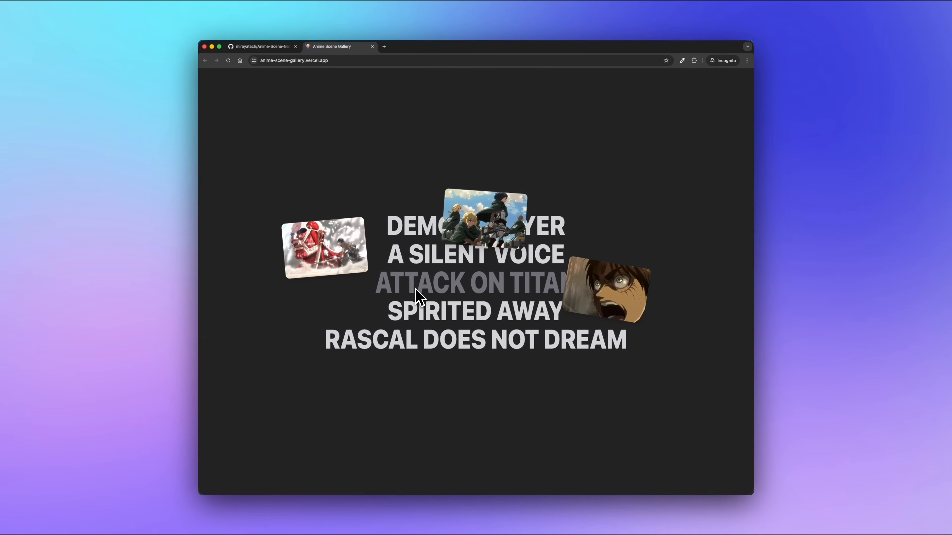
click(262, 46)
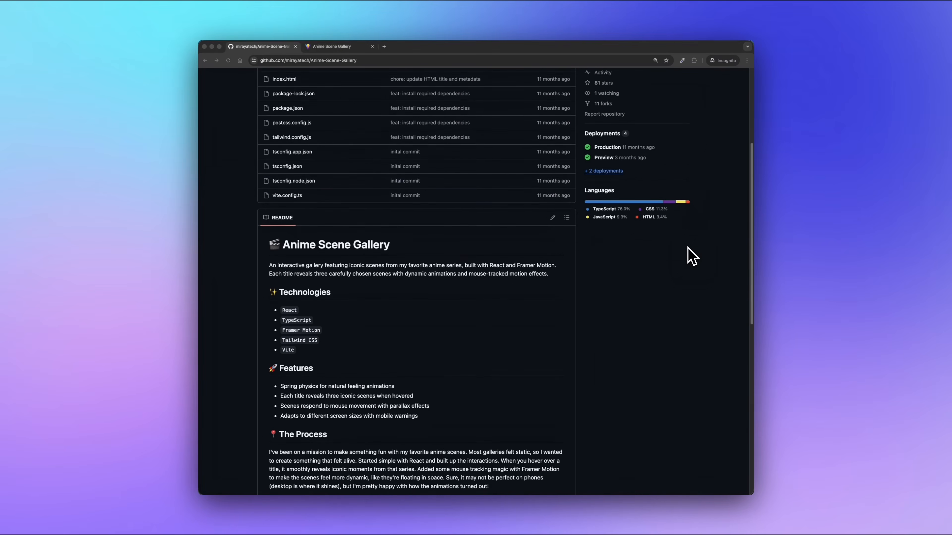
scroll(down, 3)
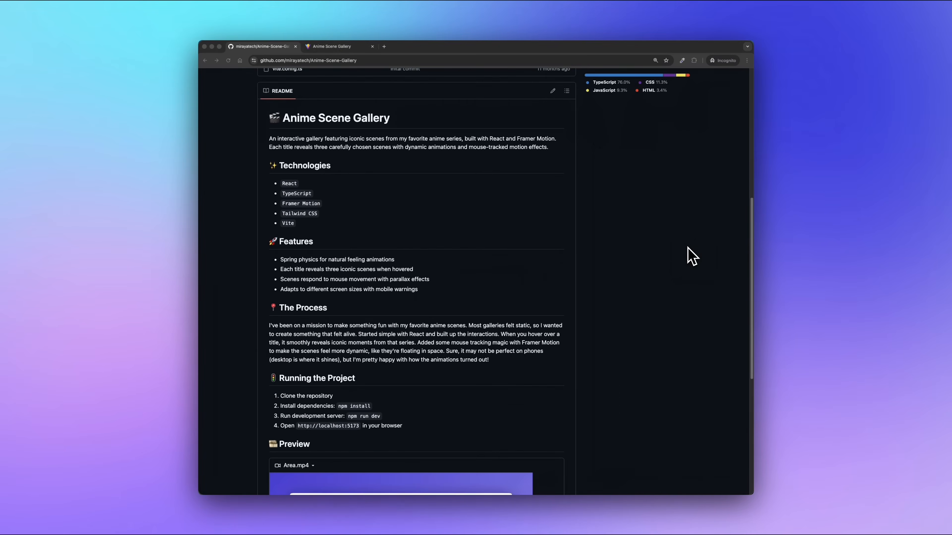
scroll(down, 3)
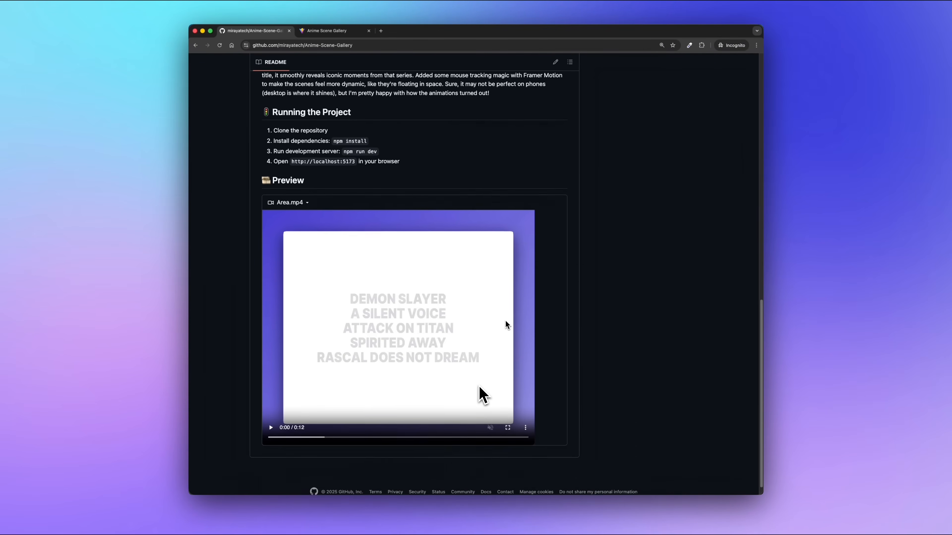
click(270, 427)
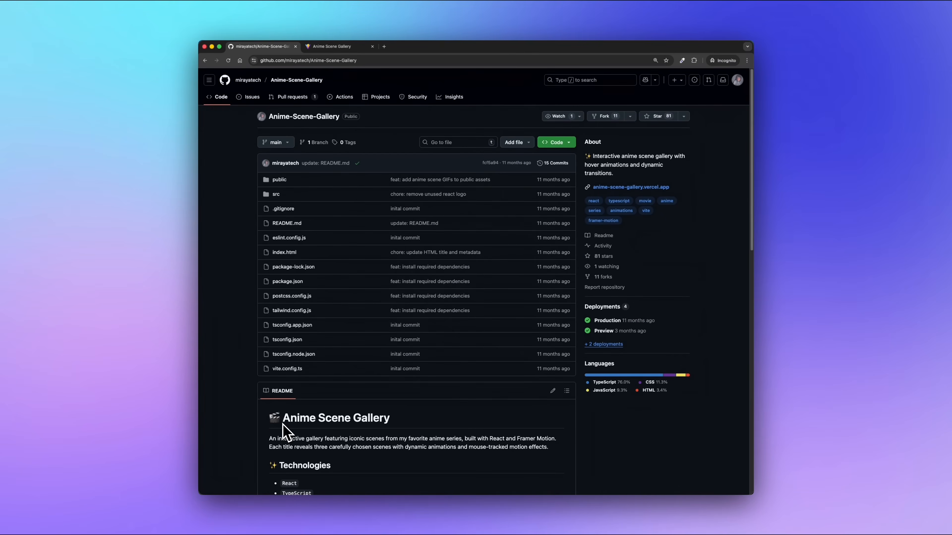
scroll(down, 3)
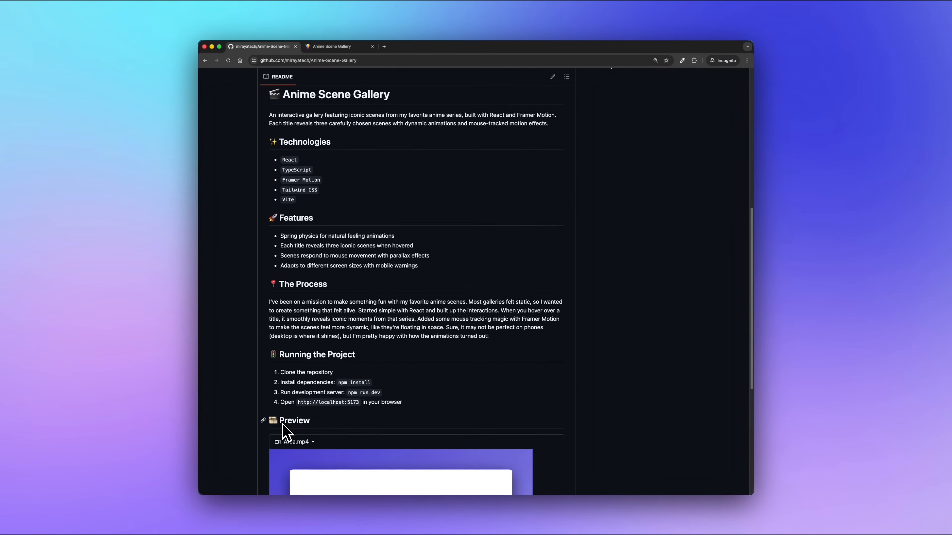